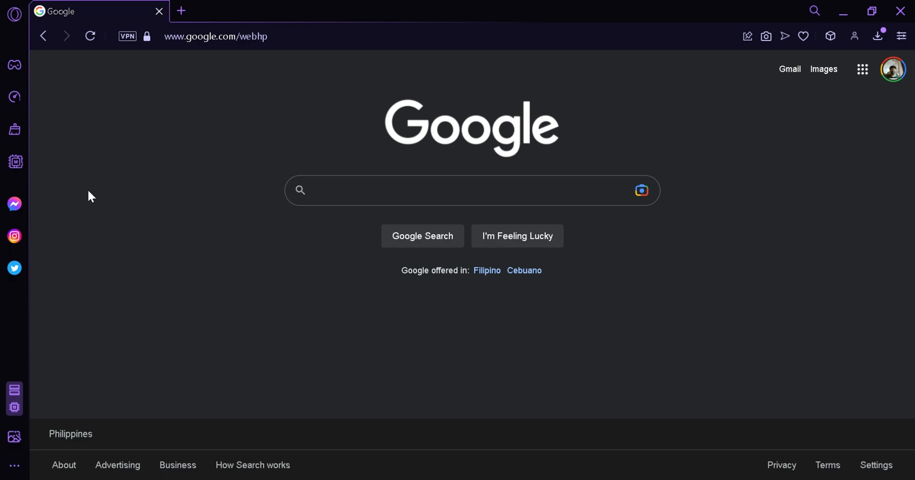
Step: Go to the eBay website by entering 'ebay' in Opera's address bar
left_click(262, 36)
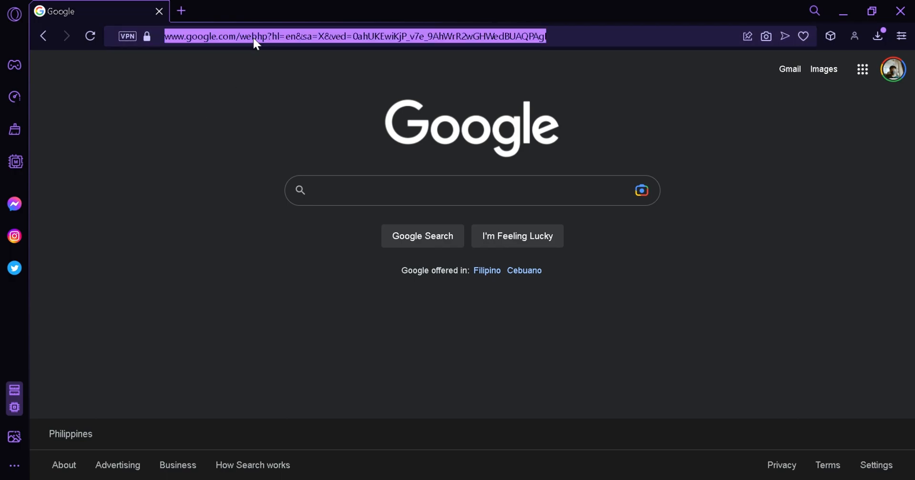
type("ebay")
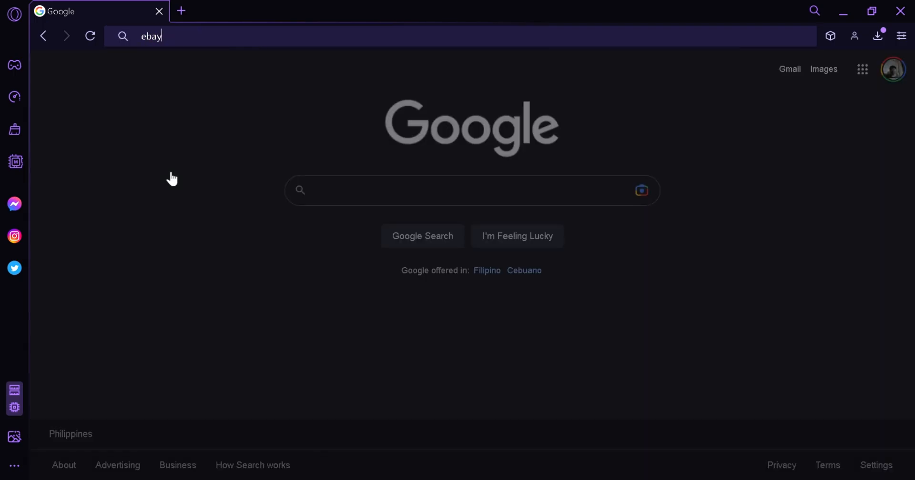
mouse_move(281, 260)
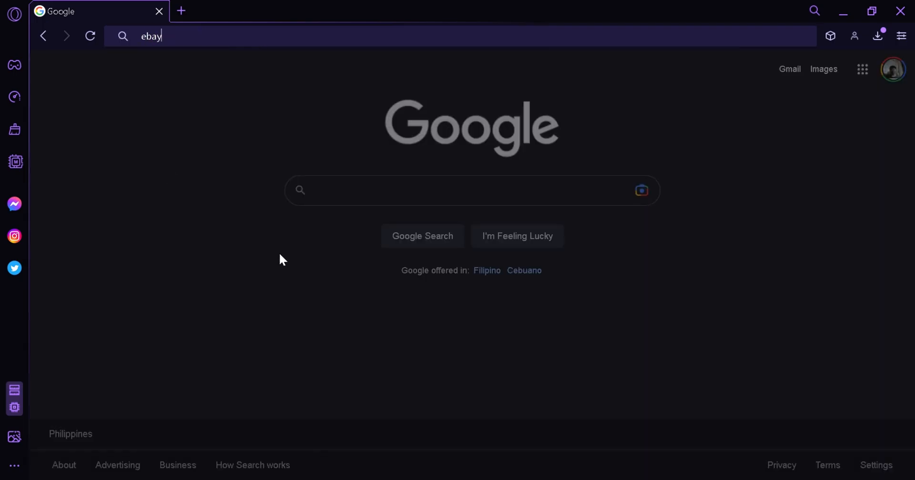
mouse_move(298, 285)
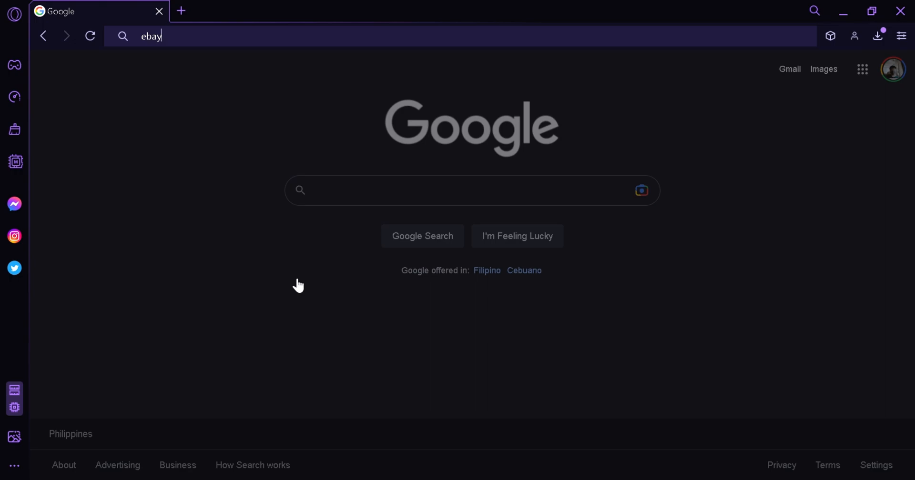
key("Return")
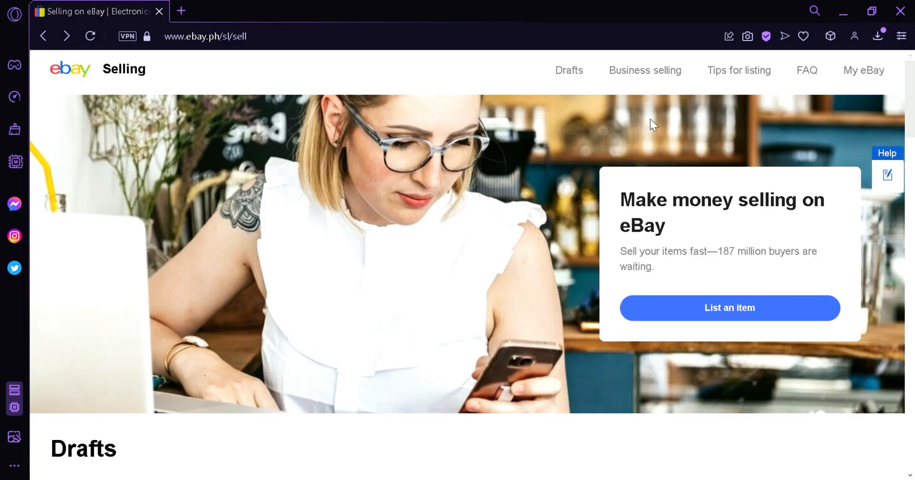
Step: Browse down the Selling page, then return to the eBay Philippines home page via the logo
scroll("down", 3)
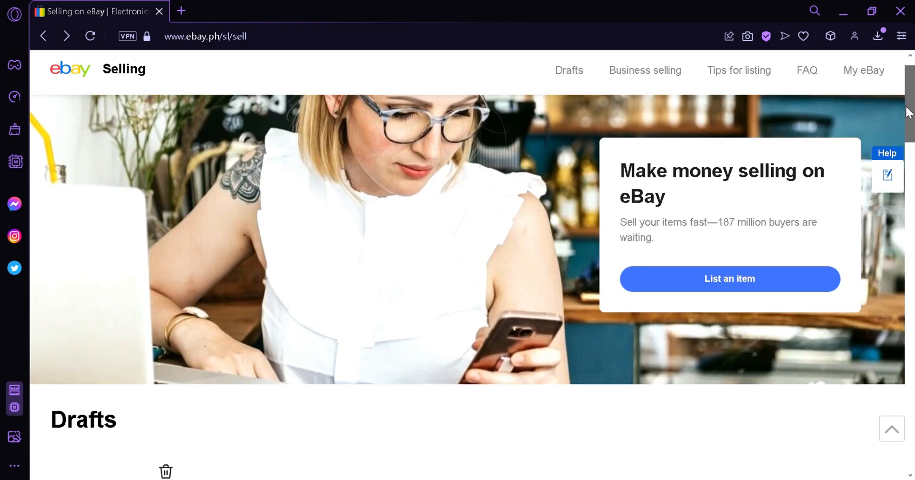
scroll("down", 3)
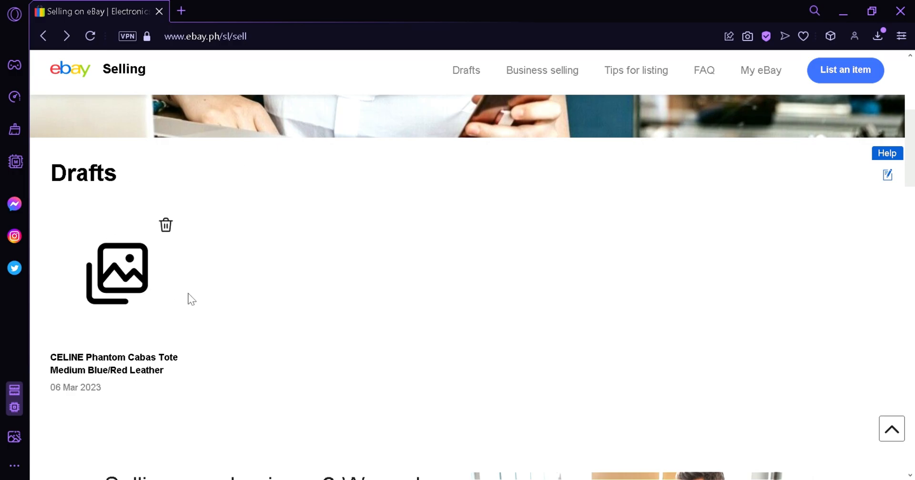
scroll("down", 3)
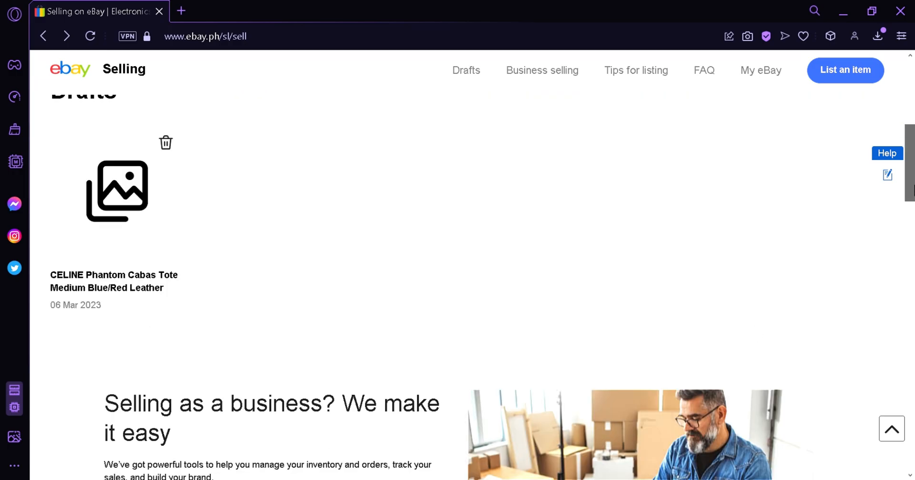
scroll("down", 3)
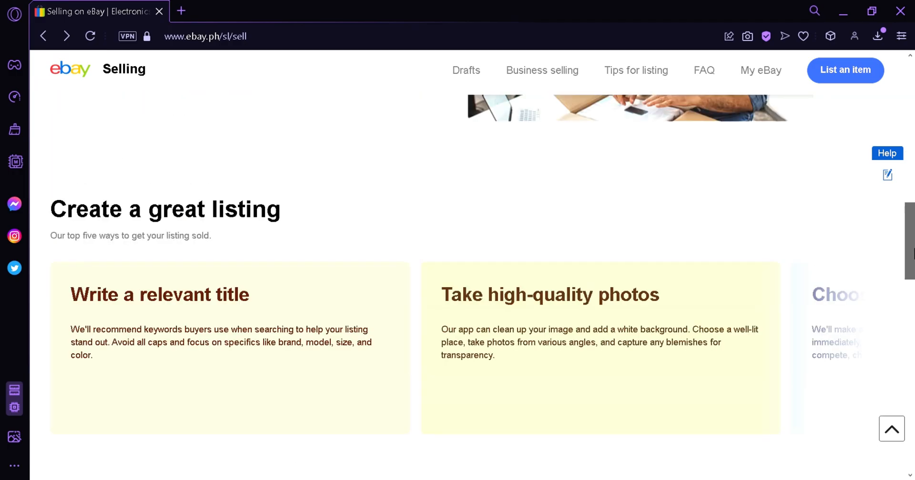
scroll("up", 3)
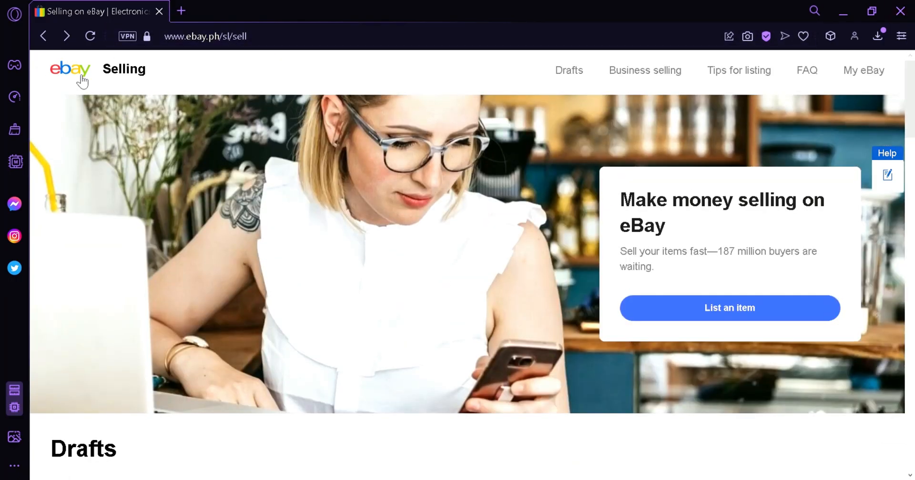
left_click(69, 69)
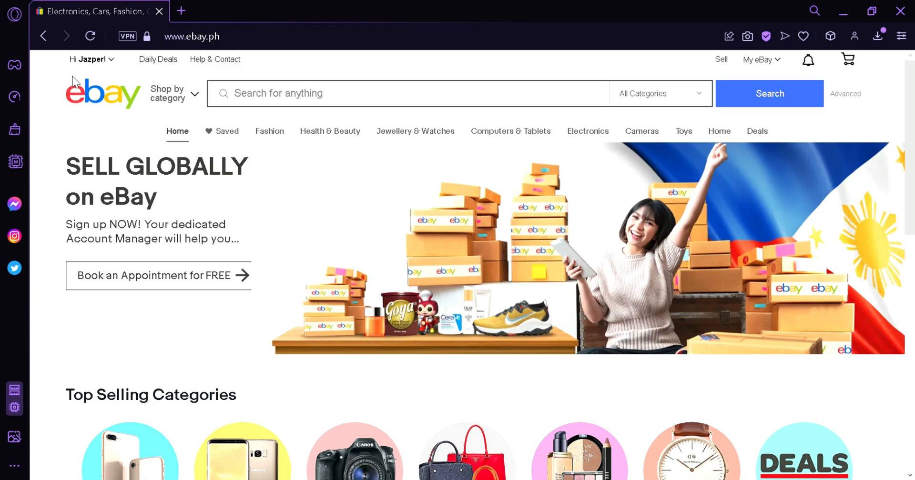
mouse_move(87, 88)
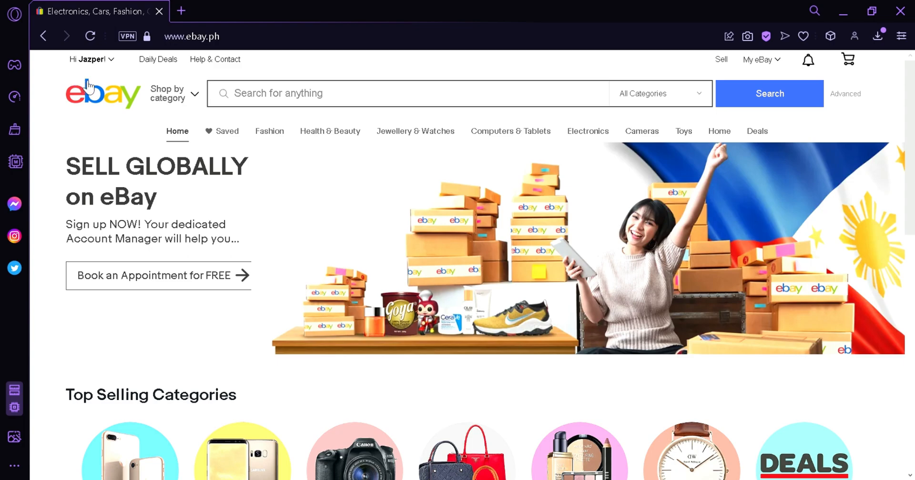
Step: Choose Account settings from the 'Hi <name>' greeting dropdown
left_click(88, 60)
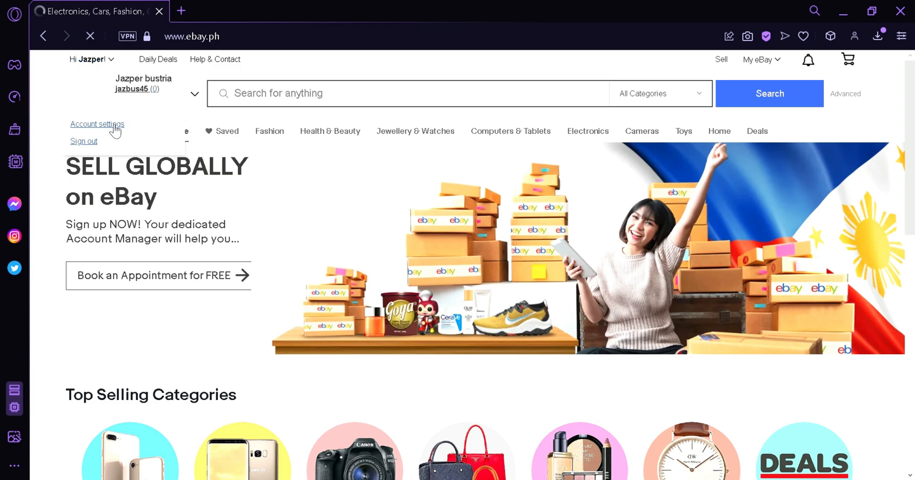
left_click(97, 124)
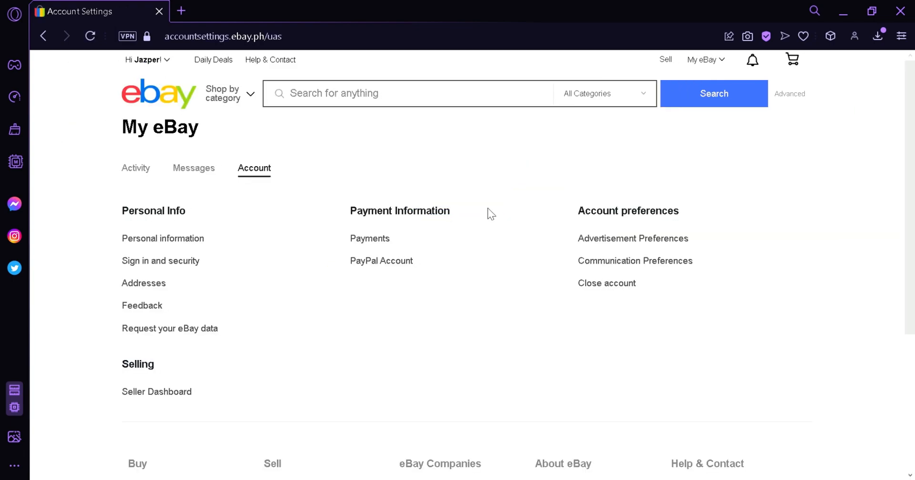
mouse_move(606, 285)
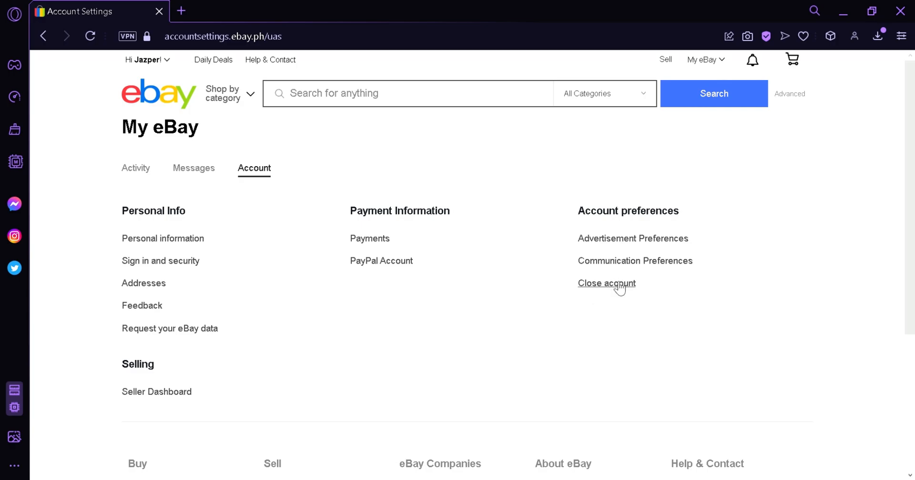
Step: Choose Close account under Account preferences and pass the 'I am human' hCaptcha check
left_click(606, 283)
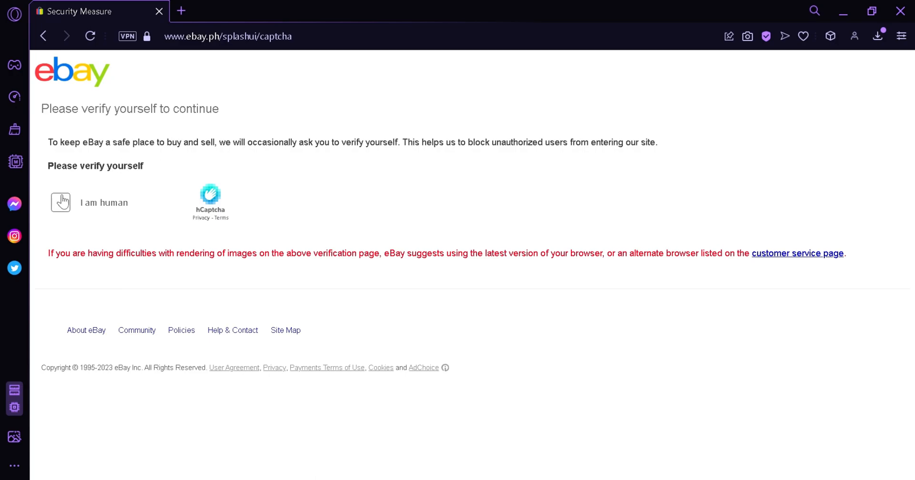
left_click(60, 203)
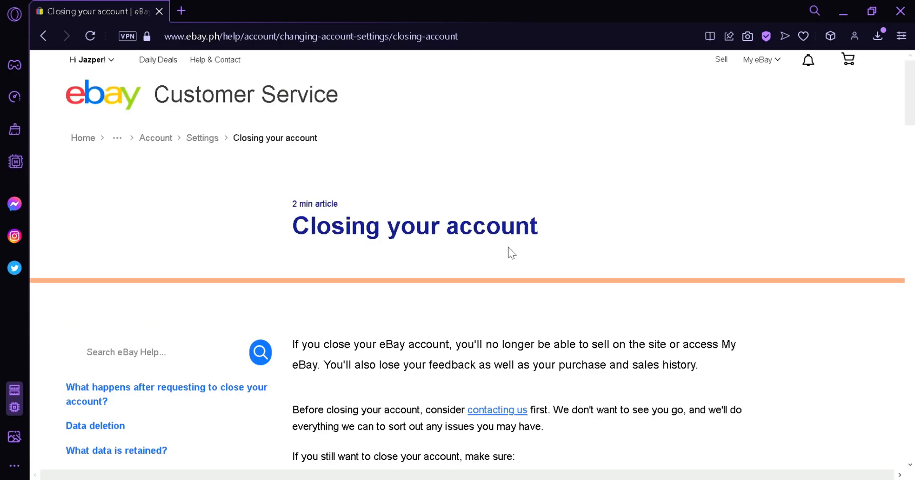
mouse_move(463, 260)
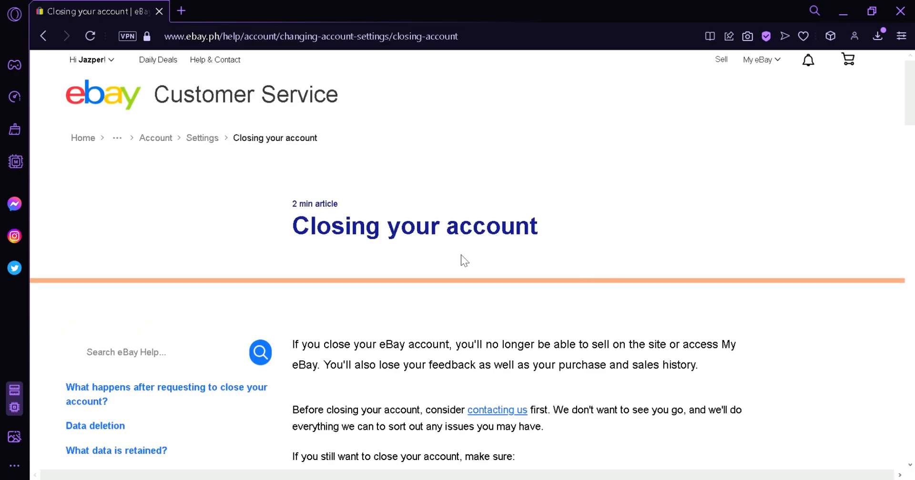
mouse_move(848, 221)
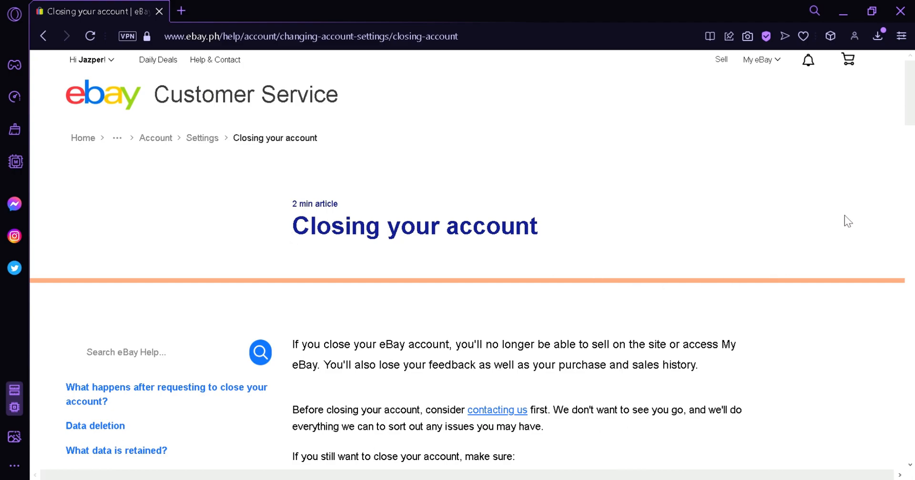
Step: Scroll the 'Closing your account' article down to the blue Close account button
scroll("down", 3)
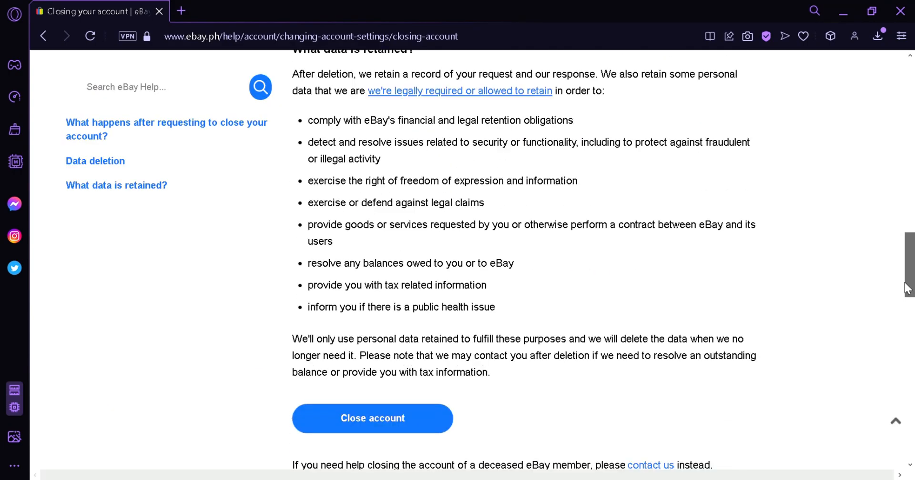
scroll("down", 3)
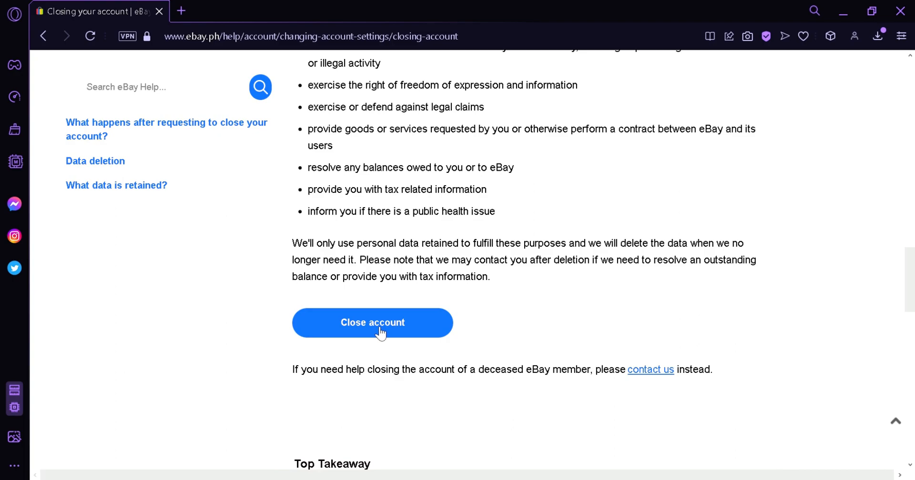
mouse_move(825, 182)
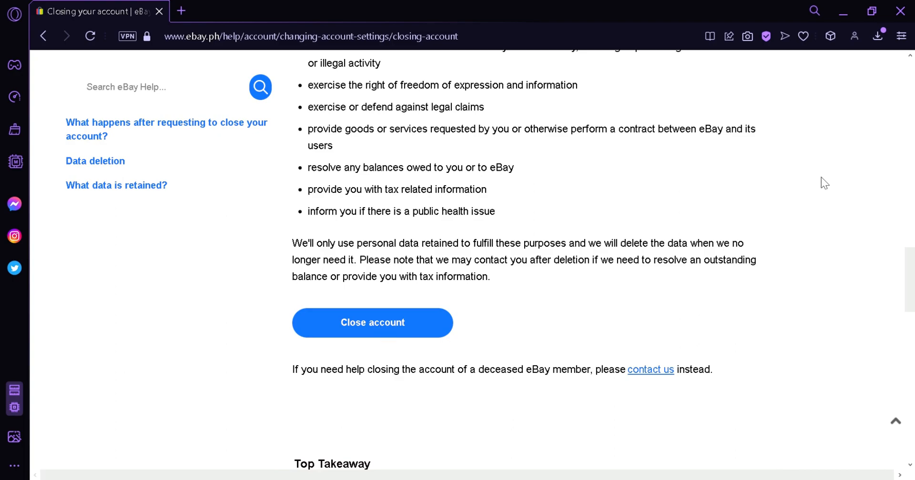